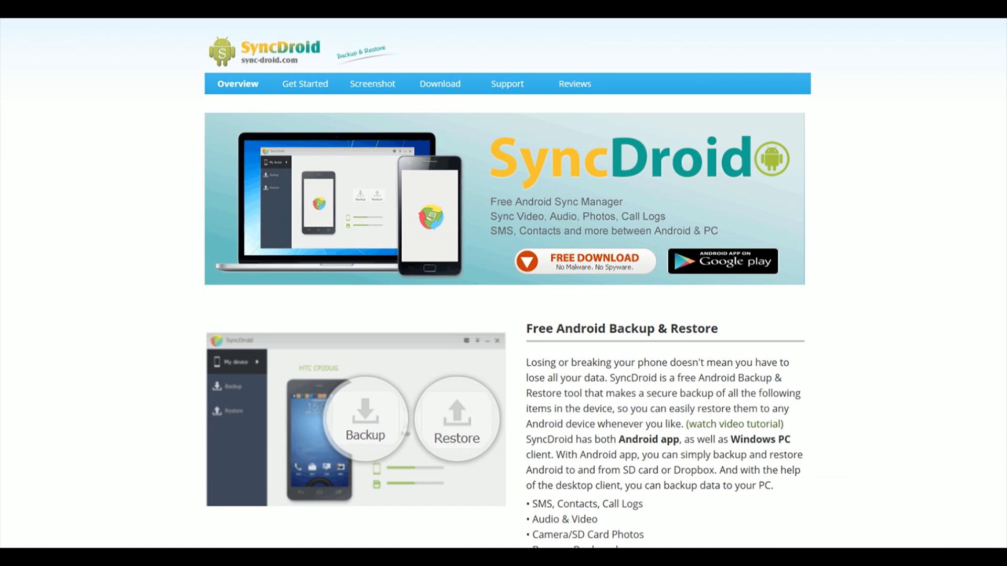
# Step: Start the free download of the SyncDroid installer, syncdroid.exe (23.7 MB)
pyautogui.click(583, 261)
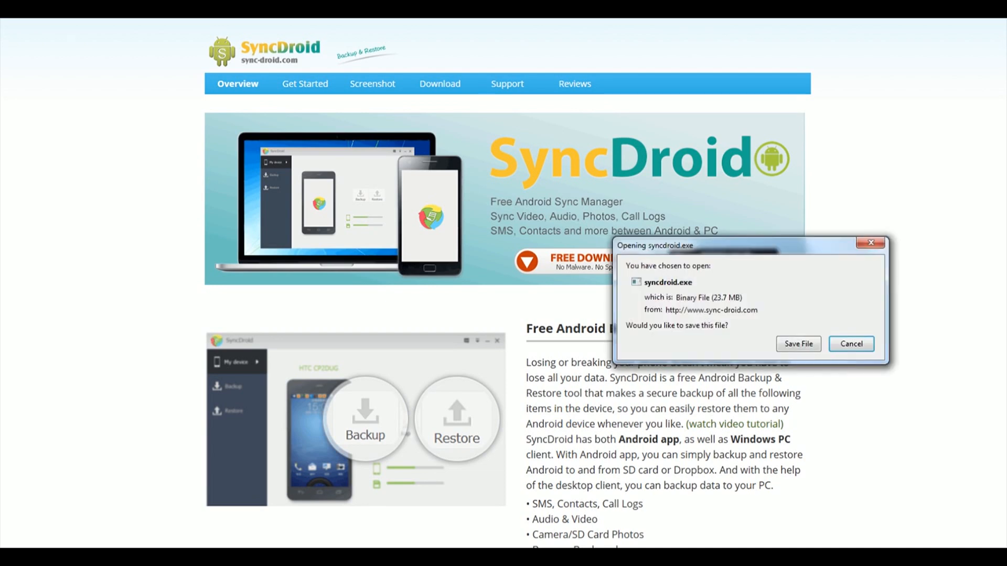
pyautogui.moveTo(850, 344)
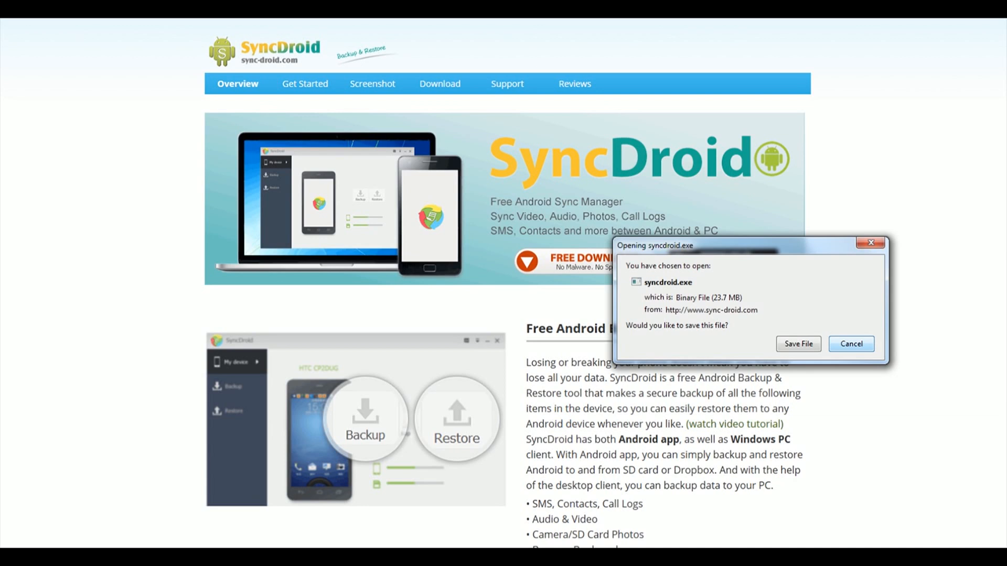
# Step: Save the installer, then install and launch SyncDroid to its Connect your phone screen
pyautogui.click(851, 345)
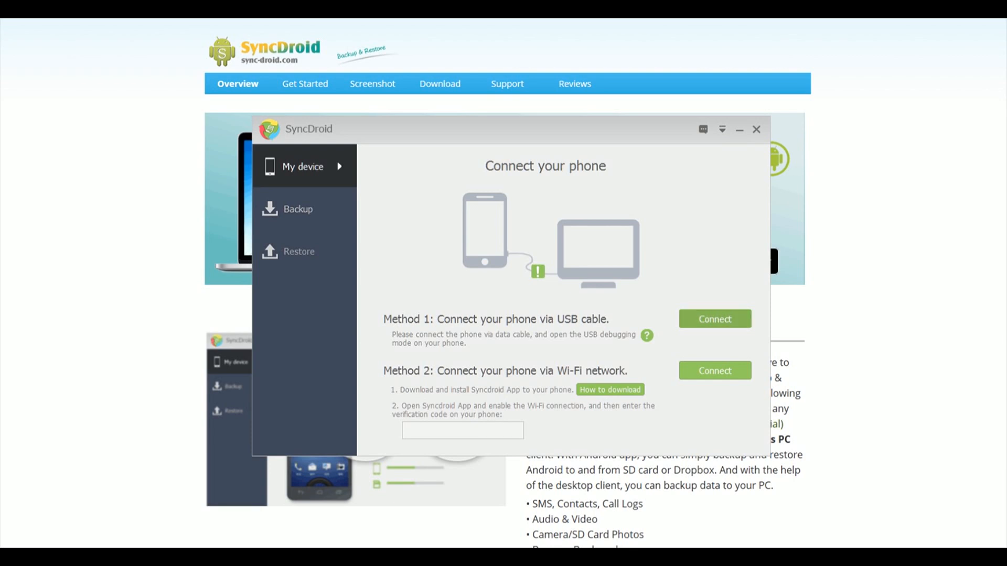
# Step: Connect the phone over USB (Method 1) so the W8s device and storage usage appear
pyautogui.click(714, 319)
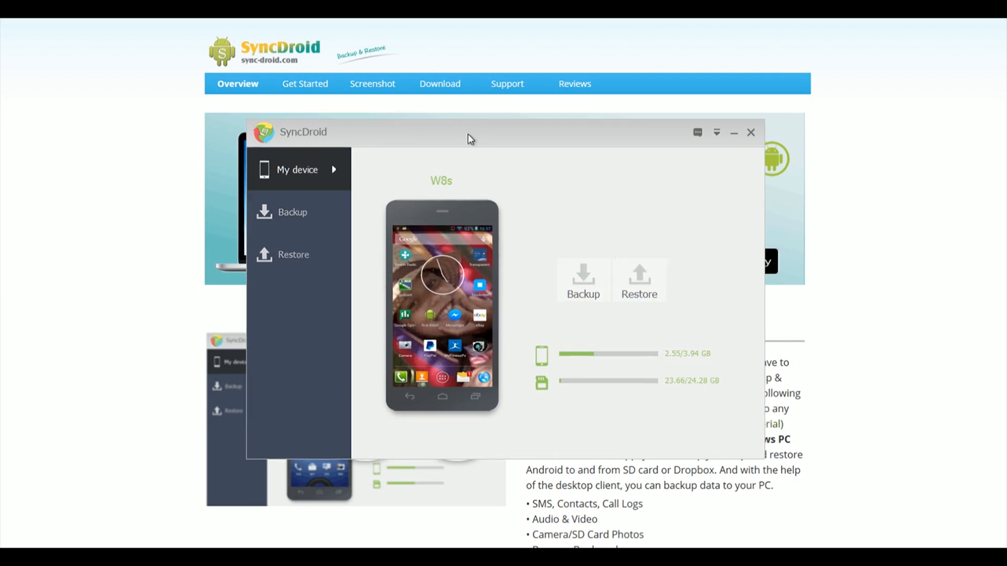
# Step: Go to the Backup page listing the phone's data categories with item counts
pyautogui.click(292, 212)
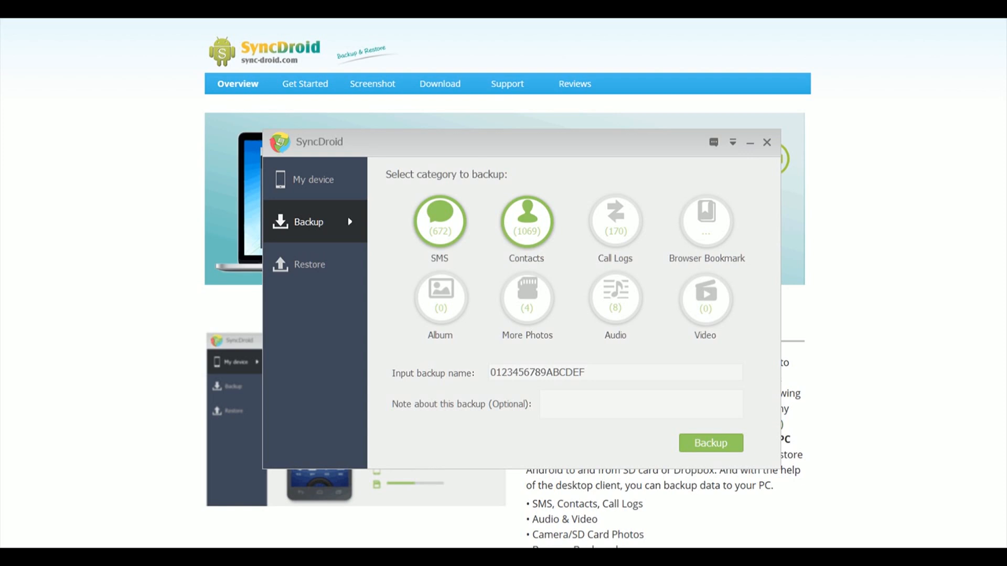
# Step: Select all categories except bookmarks, name the backup 'My test backup' with a Galaxy S5 note
pyautogui.click(705, 222)
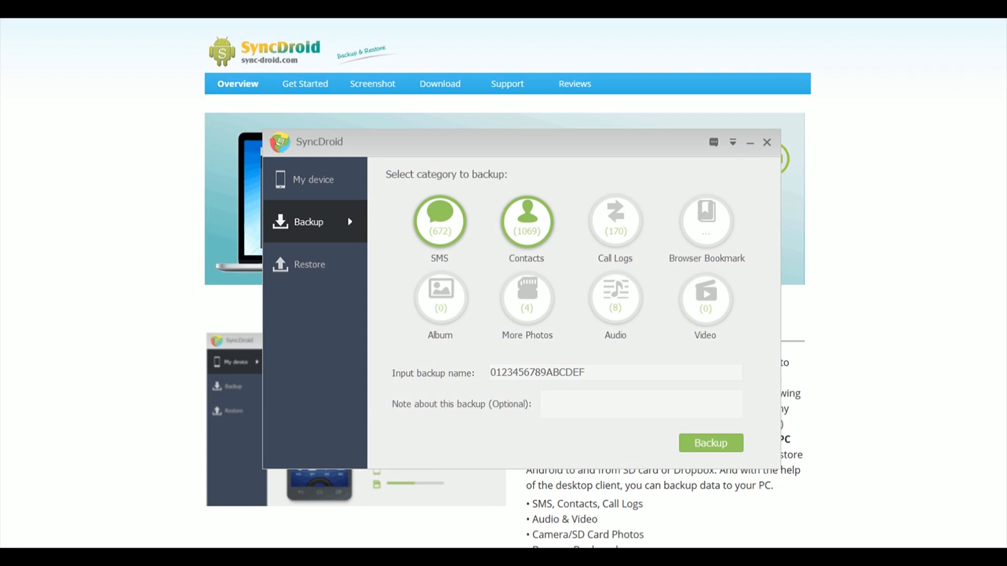
pyautogui.click(615, 221)
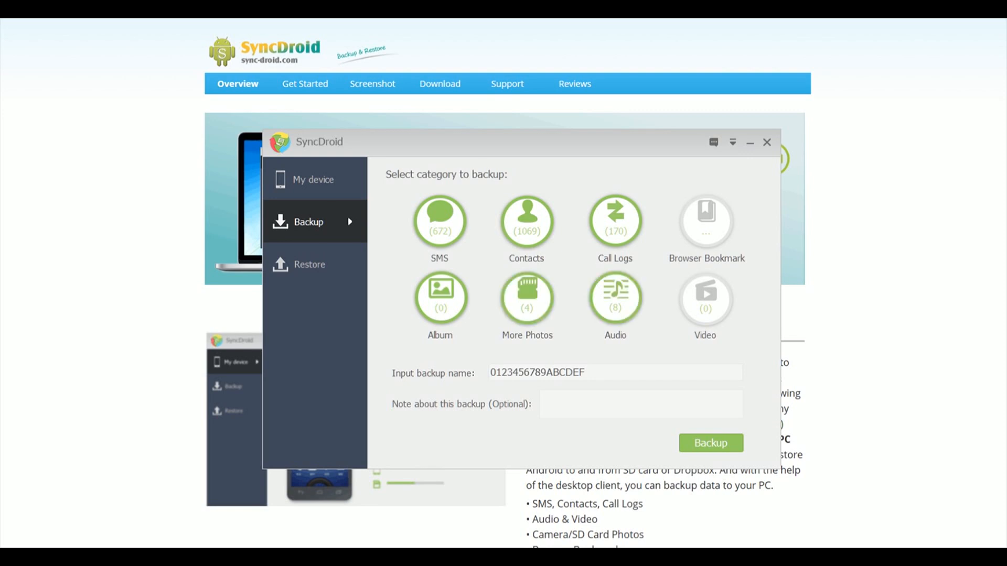
pyautogui.tripleClick(537, 372)
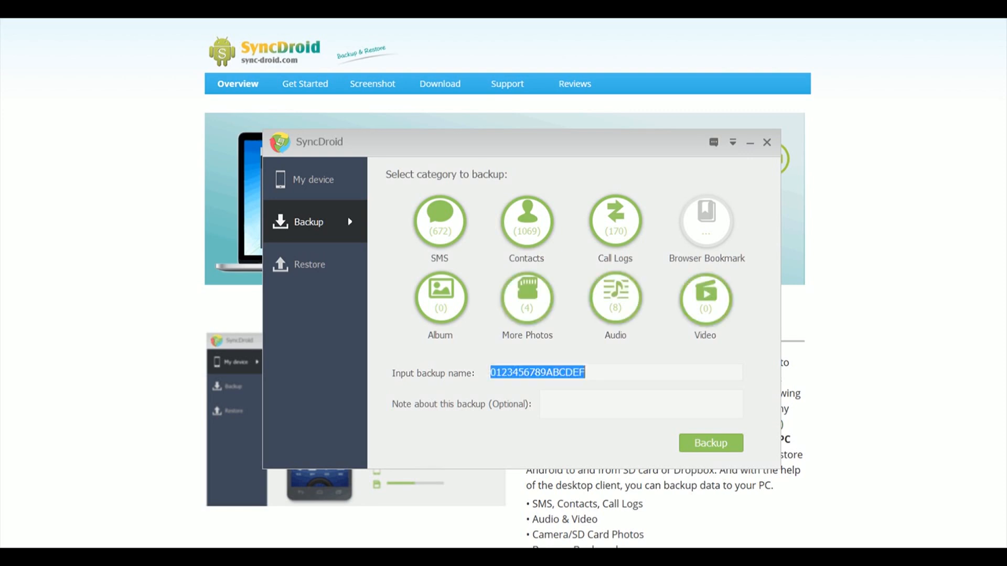
pyautogui.write('My t')
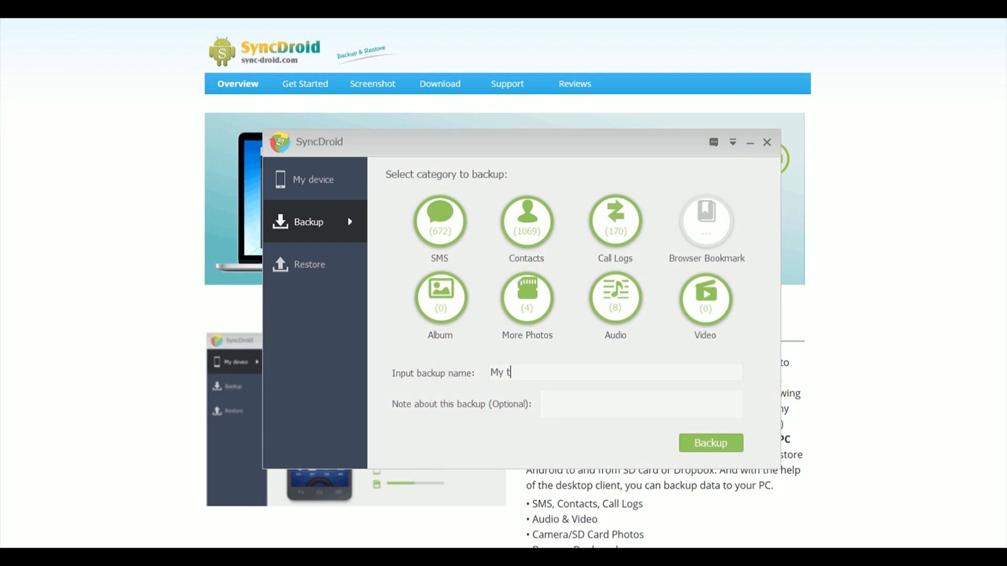
pyautogui.write('est backup')
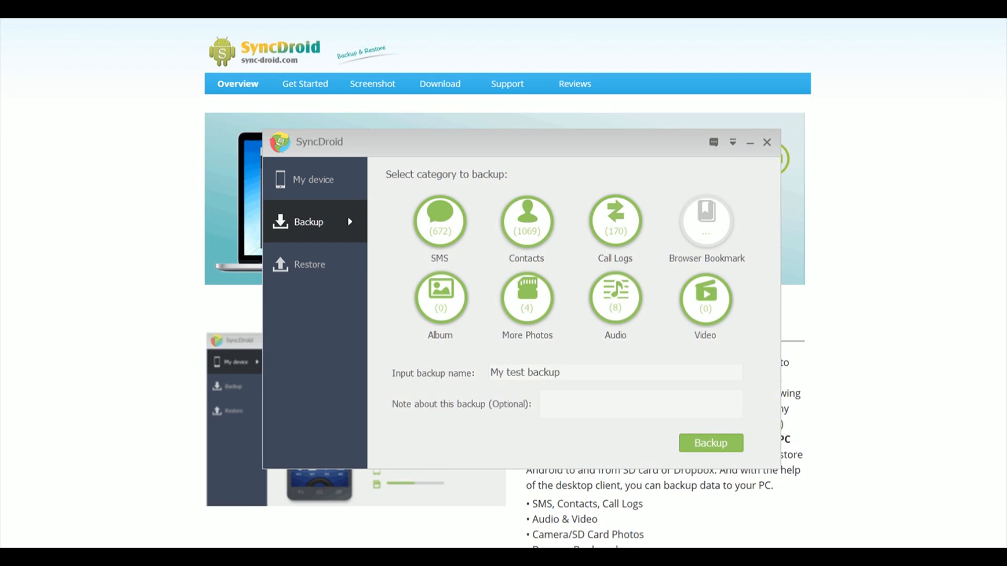
pyautogui.write('Moving phone to Galaxy S5')
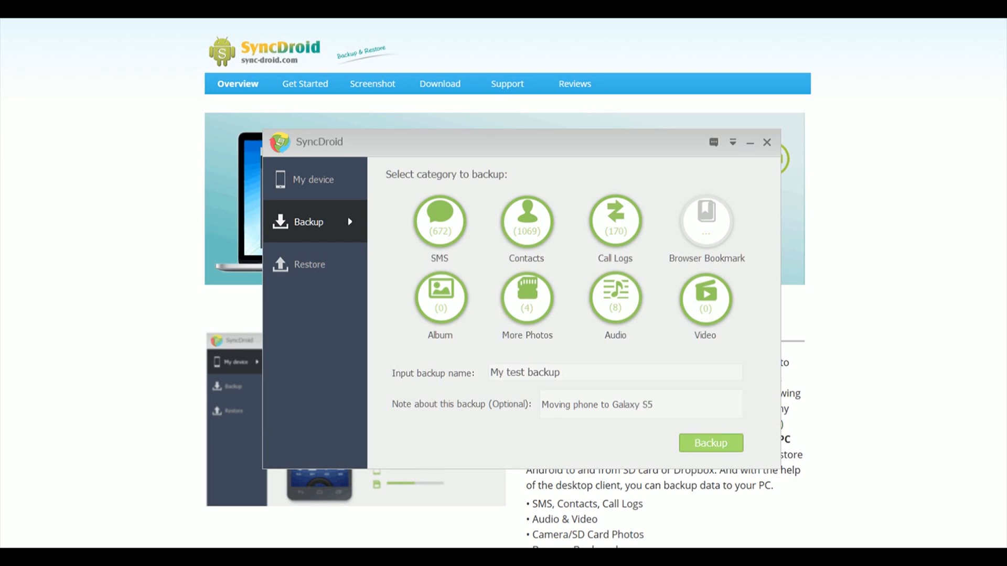
# Step: Start the backup, then cancel it and confirm deleting the partial backup
pyautogui.click(710, 443)
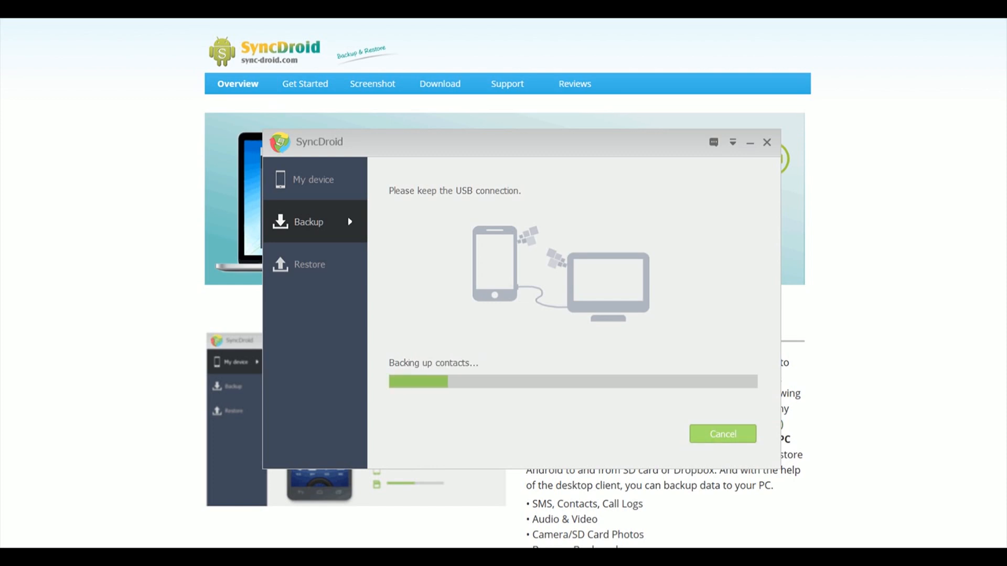
pyautogui.click(722, 433)
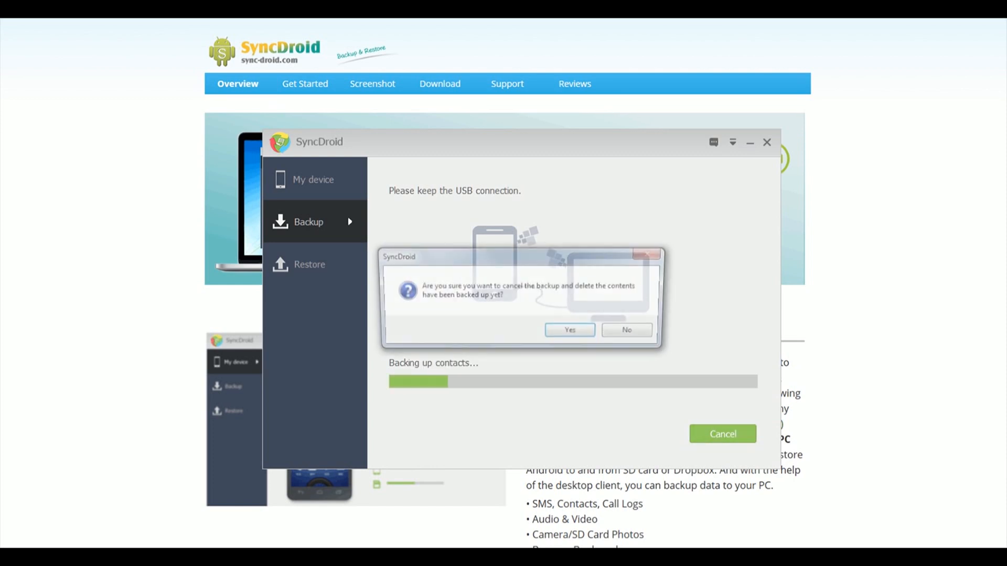
pyautogui.click(568, 329)
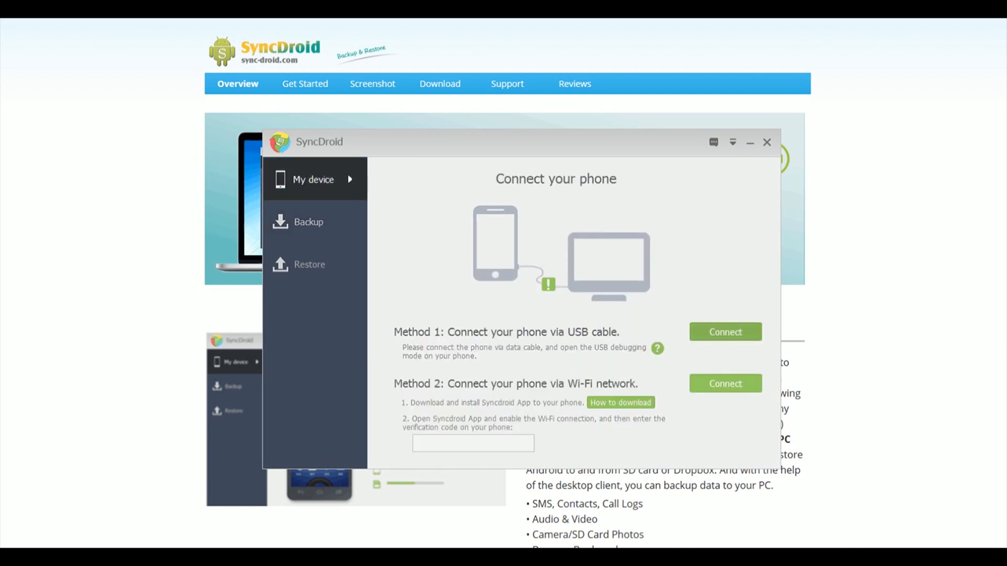
# Step: Reconnect the W8s phone over USB so its device overview reappears
pyautogui.click(725, 333)
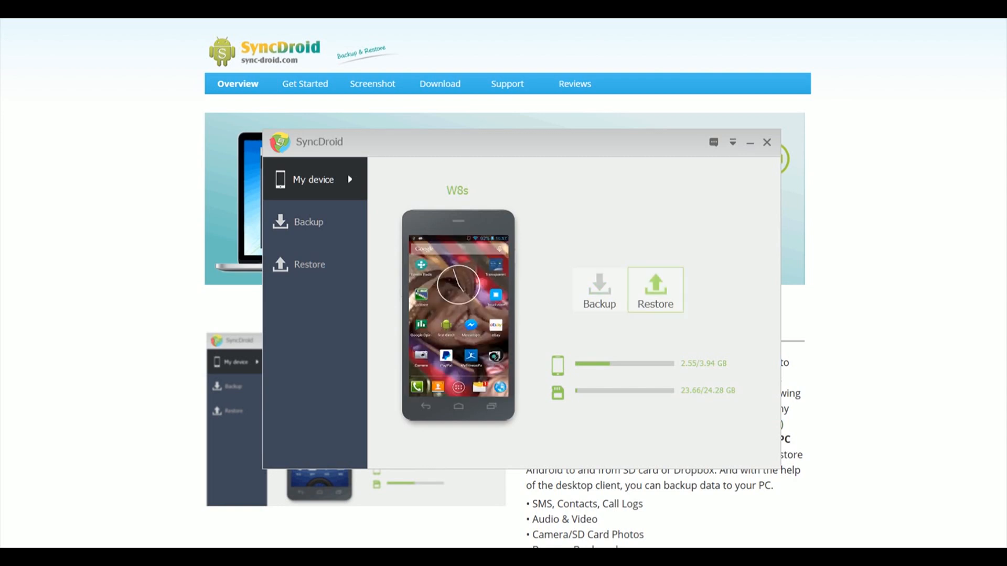
pyautogui.click(309, 265)
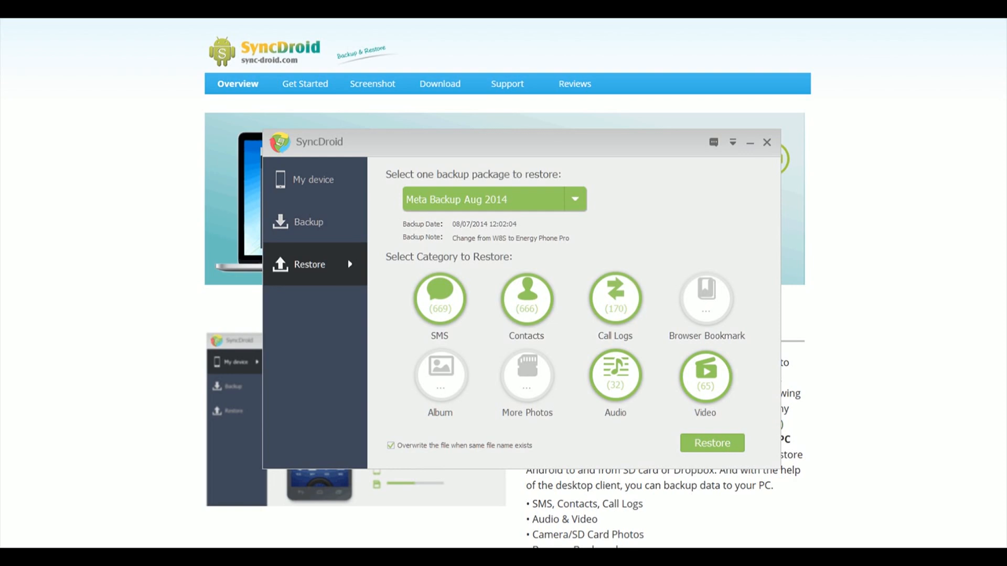
pyautogui.click(573, 199)
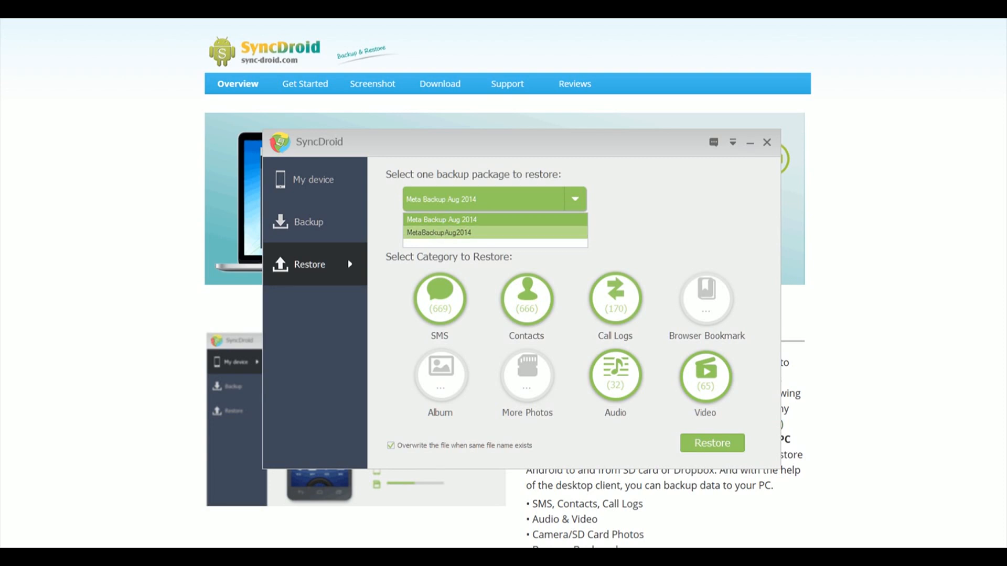
pyautogui.click(441, 219)
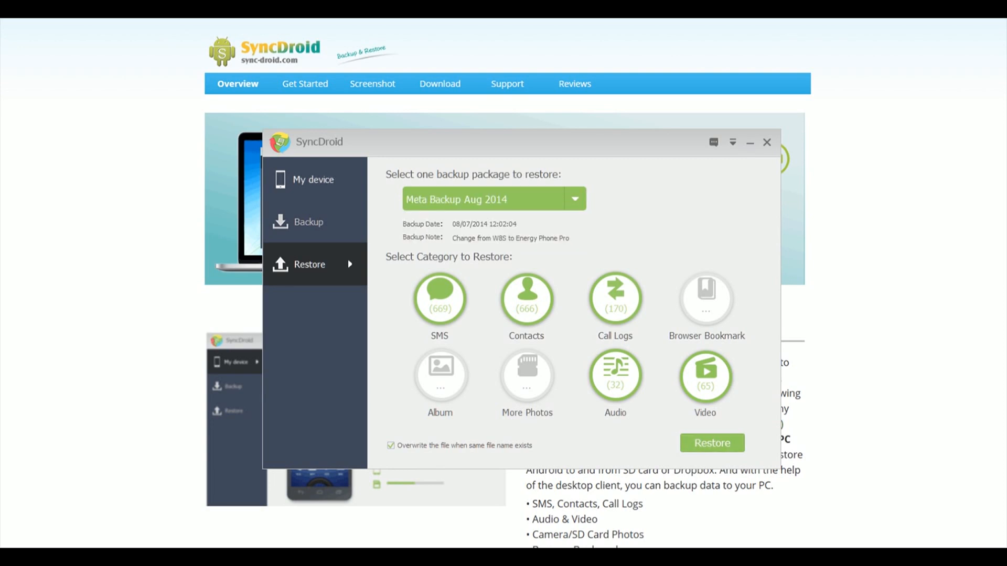
pyautogui.click(308, 222)
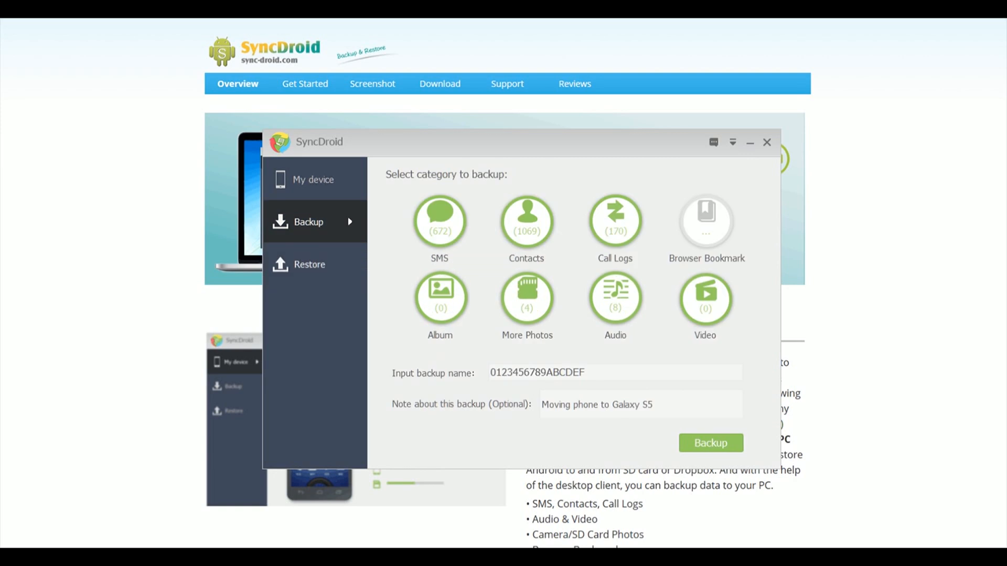
pyautogui.click(314, 179)
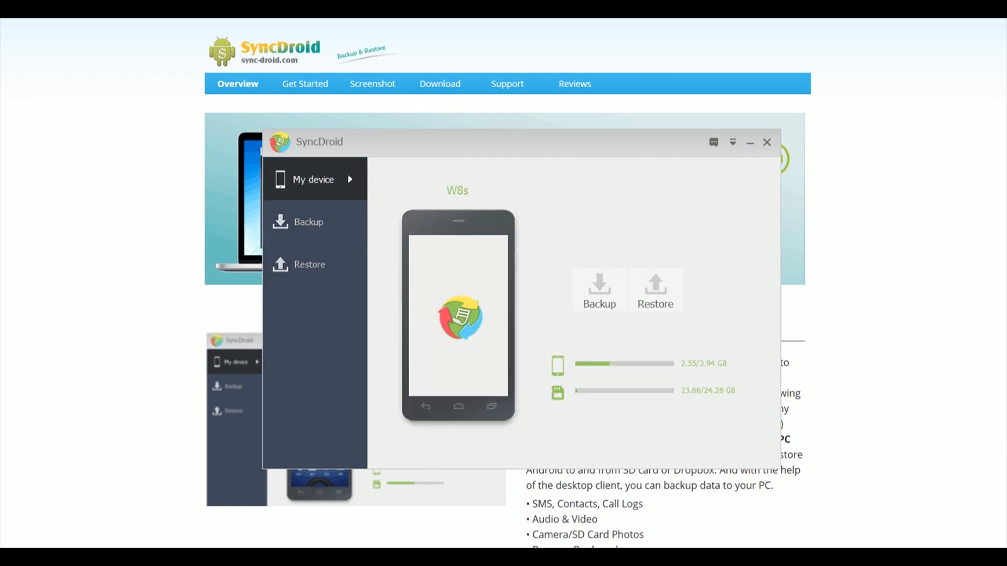